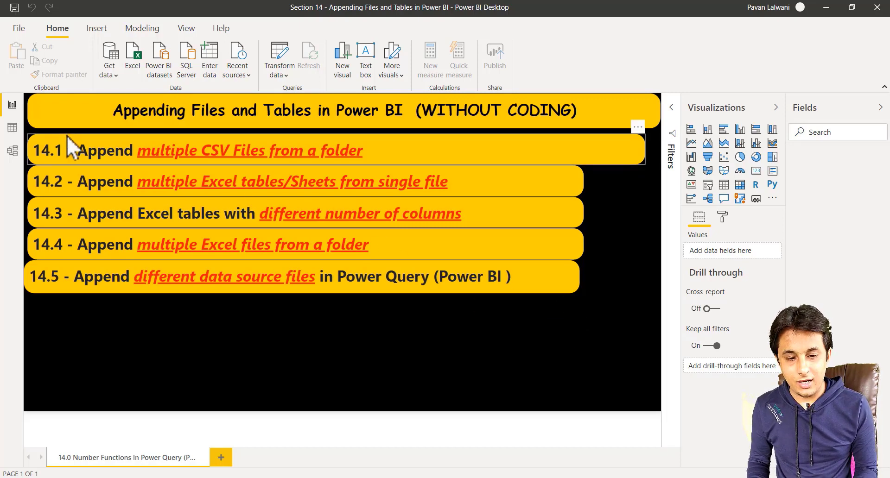
{"action": "mouse_move", "coordinate": [329, 170]}
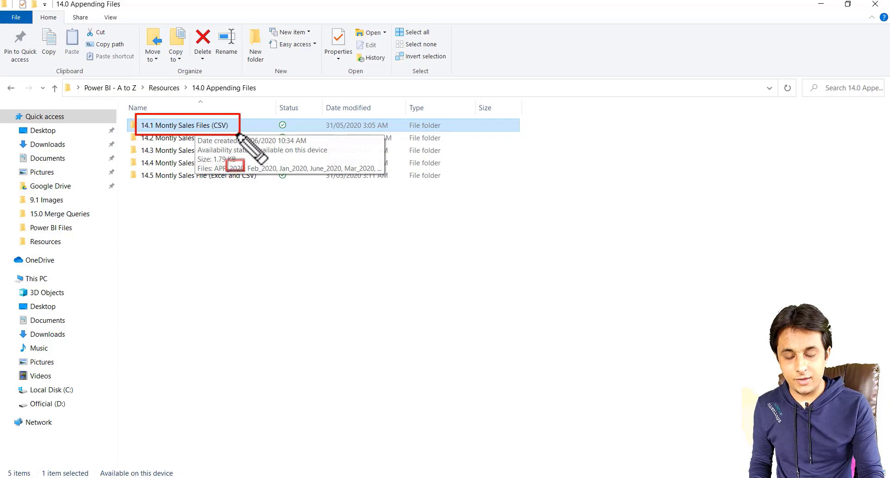
Step: Open the 14.1 Montly Sales Files (CSV) folder and select the APR_2020 file
{"action": "double_click", "coordinate": [185, 125]}
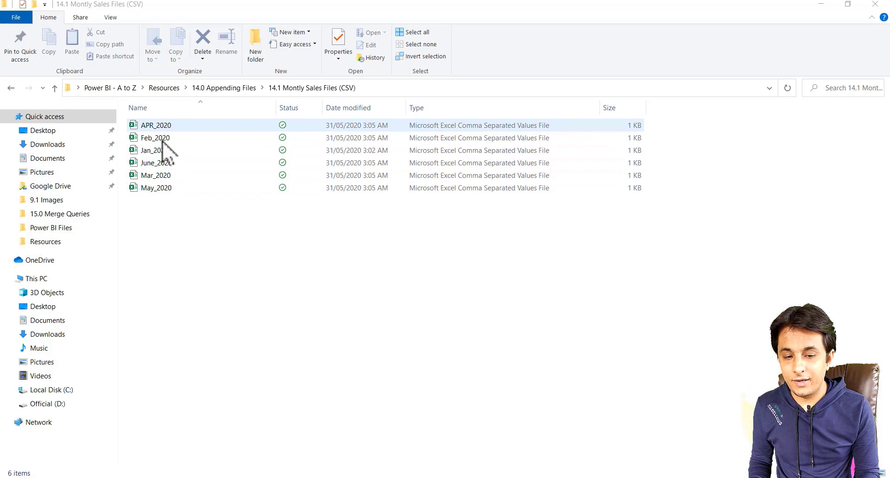
{"action": "left_click", "coordinate": [156, 124]}
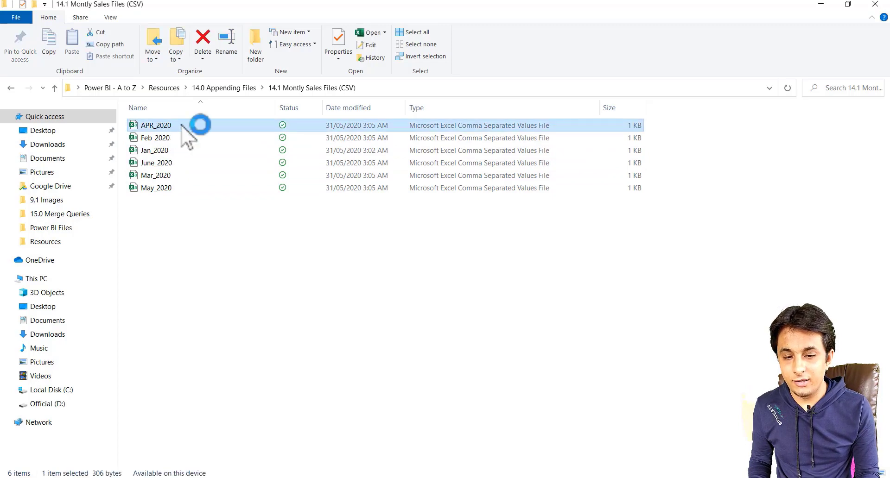
{"action": "double_click", "coordinate": [156, 124]}
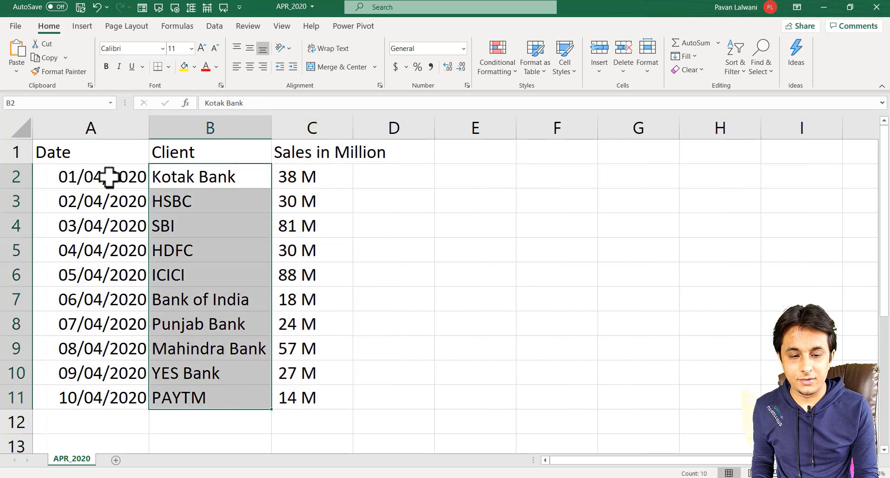
{"action": "left_click_drag", "start_coordinate": [311, 177], "coordinate": [312, 324]}
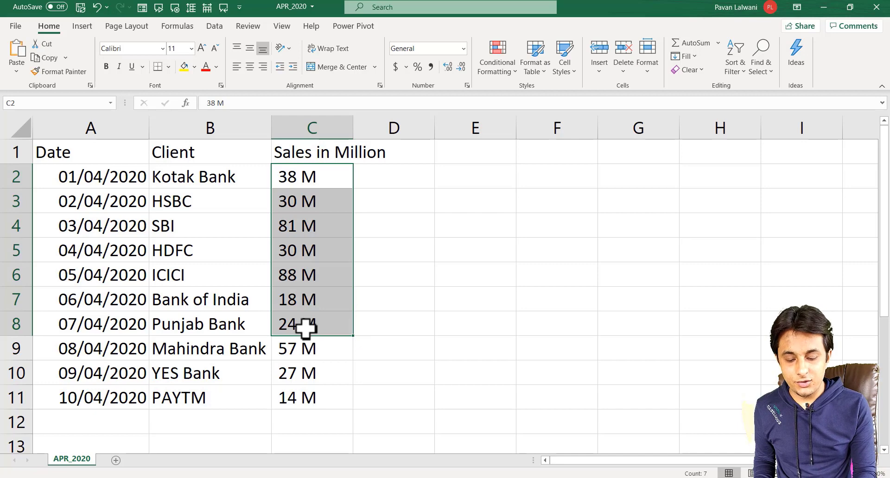
{"action": "mouse_move", "coordinate": [54, 447]}
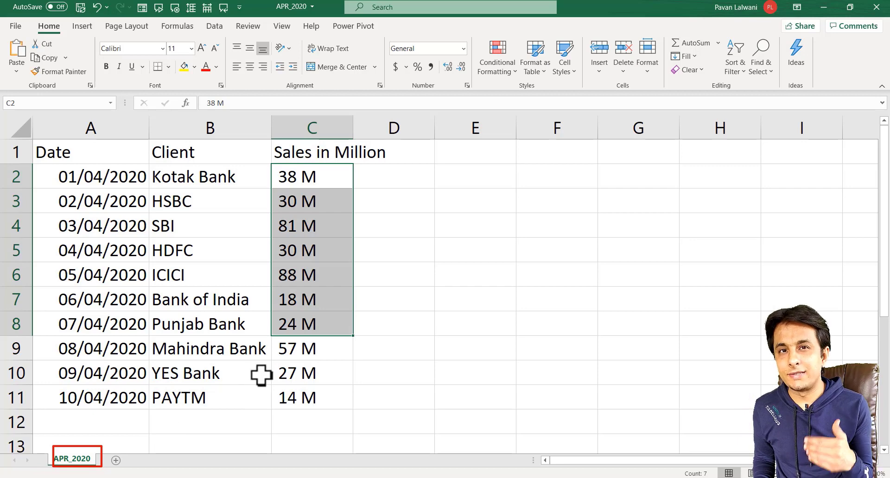
{"action": "mouse_move", "coordinate": [262, 79]}
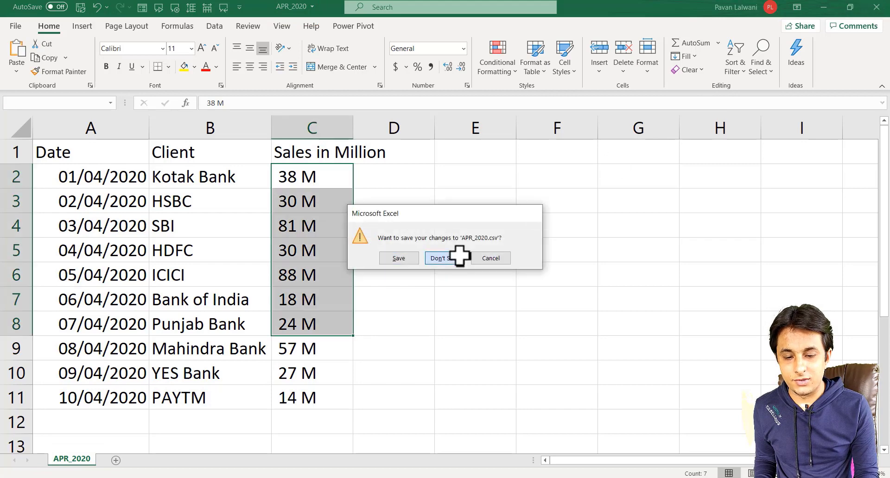
{"action": "left_click", "coordinate": [440, 258]}
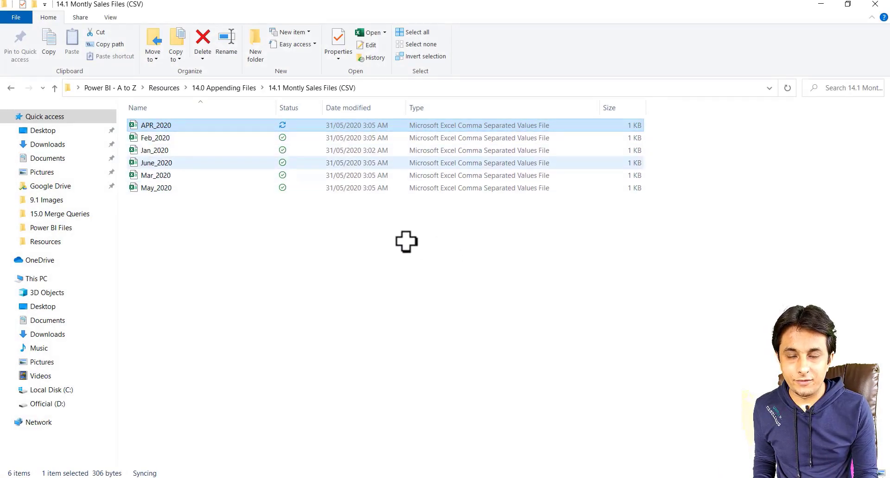
{"action": "left_click", "coordinate": [156, 176]}
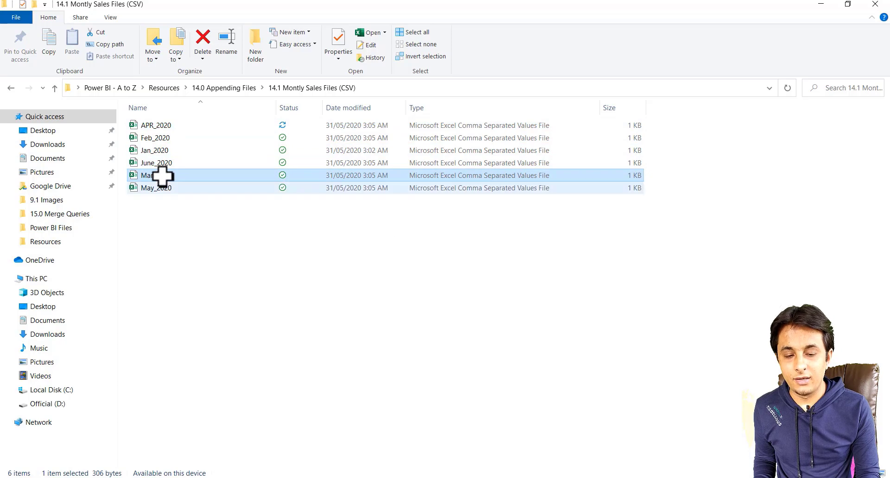
{"action": "double_click", "coordinate": [150, 175]}
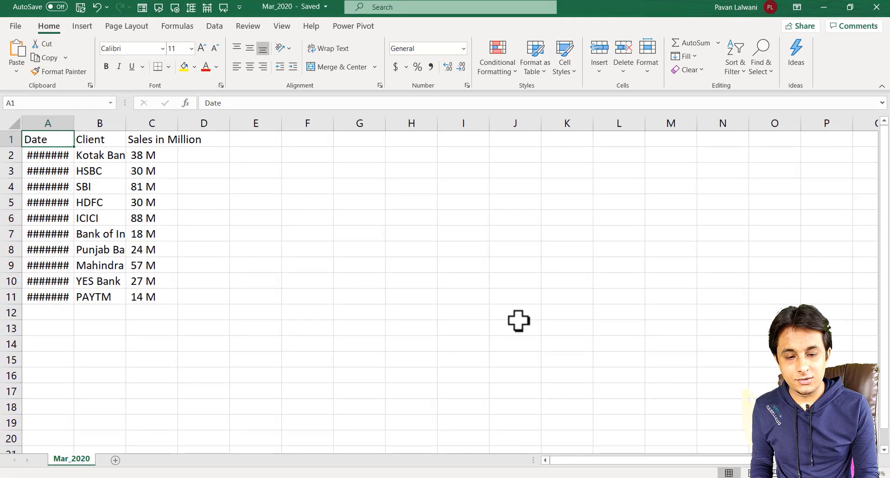
{"action": "left_click_drag", "start_coordinate": [47, 155], "coordinate": [162, 218]}
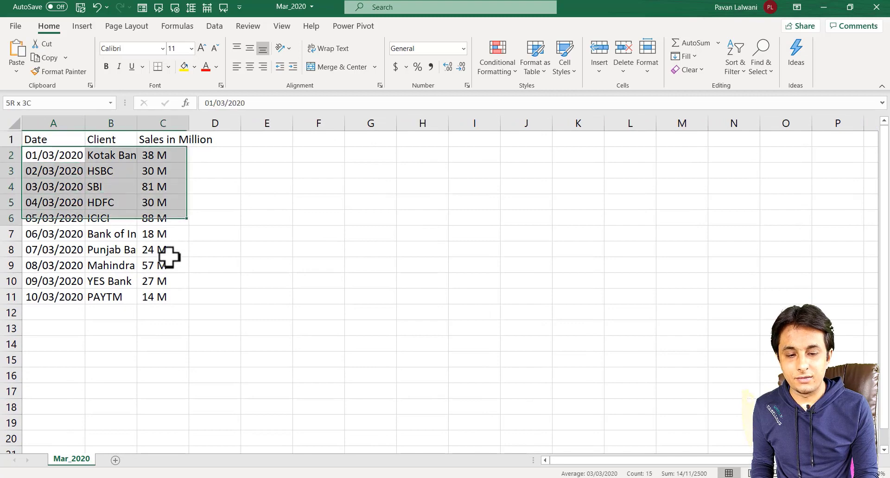
{"action": "left_click", "coordinate": [111, 218]}
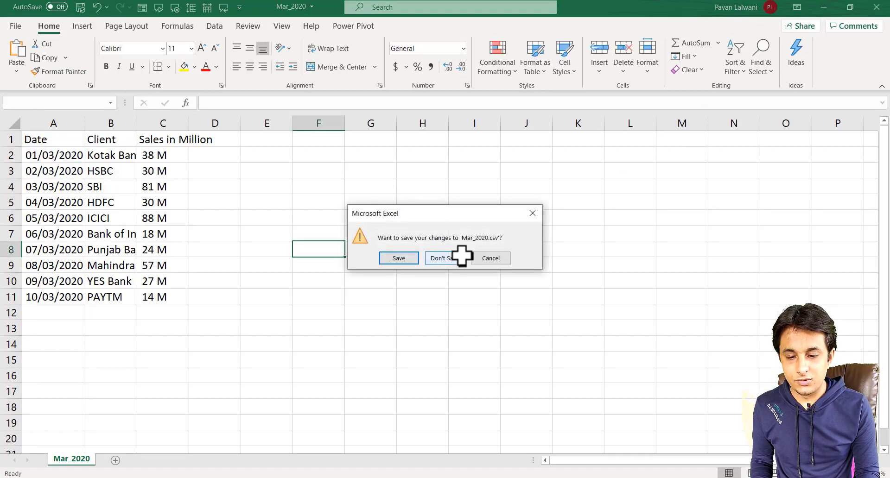
{"action": "left_click", "coordinate": [440, 258]}
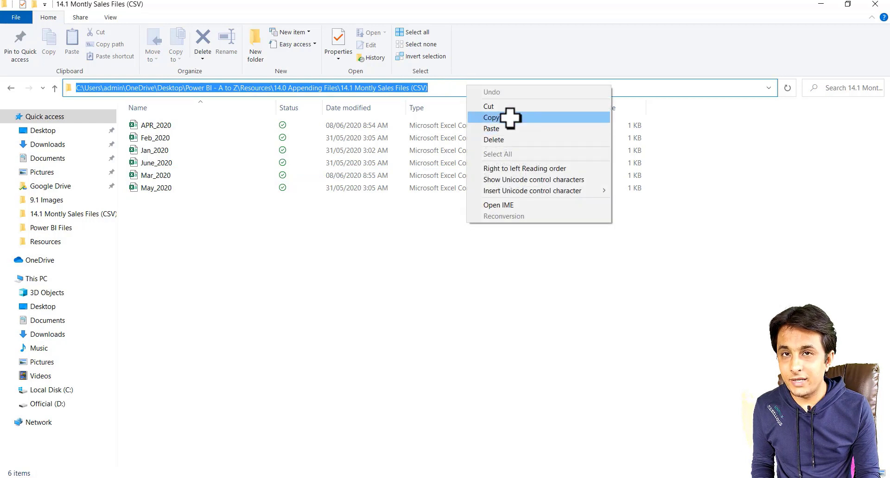
Step: Copy the monthly sales folder's full path from the File Explorer address bar
{"action": "left_click", "coordinate": [491, 117]}
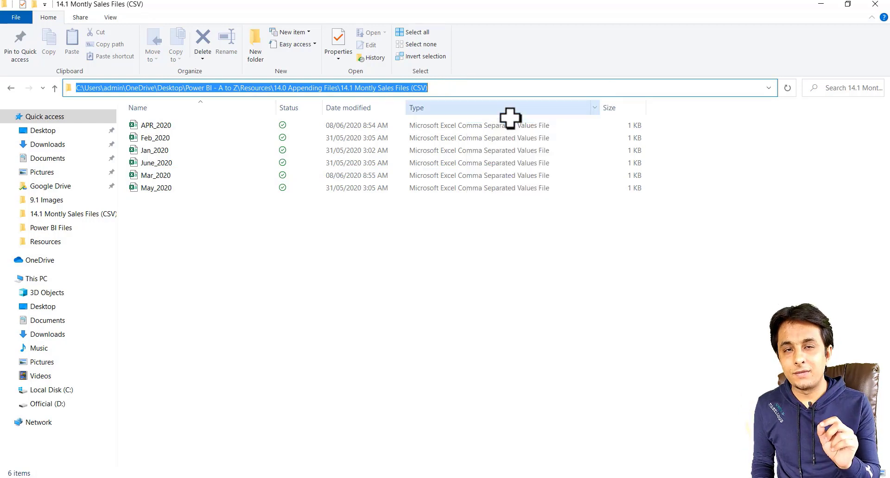
{"action": "mouse_move", "coordinate": [264, 349]}
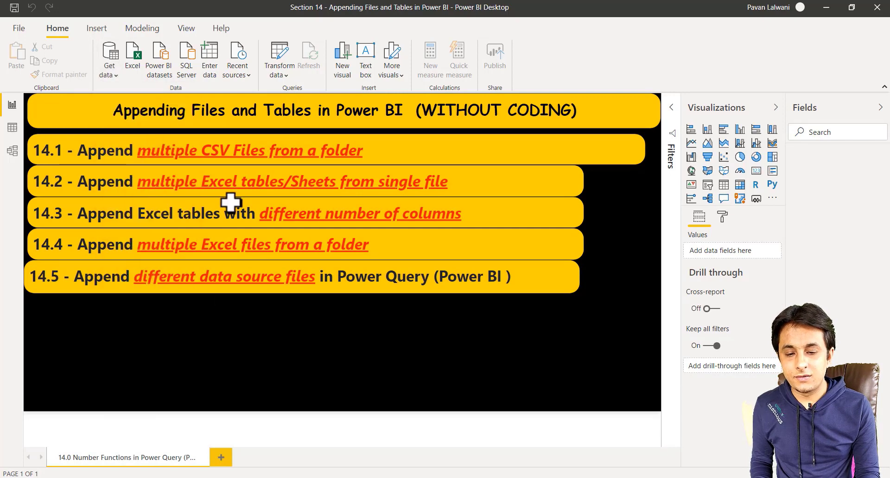
{"action": "mouse_move", "coordinate": [315, 126]}
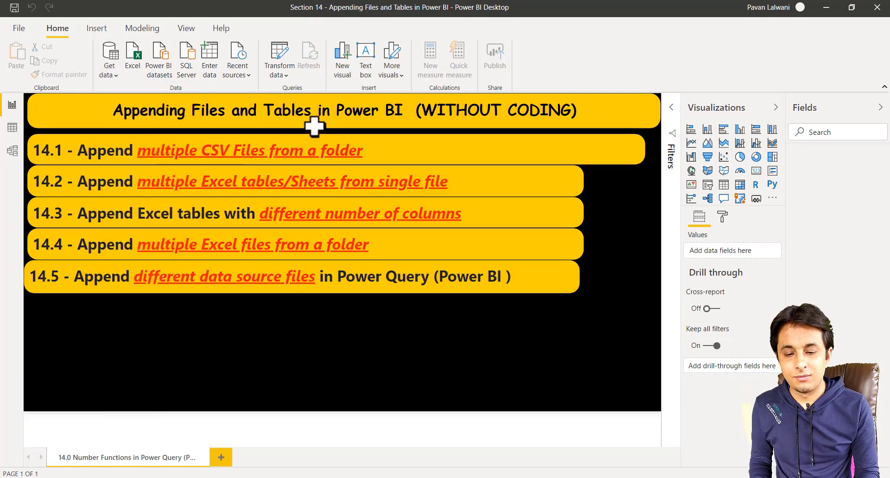
Step: Open Get data in Power BI Desktop to list connectors like Excel, Text/CSV and Folder
{"action": "left_click", "coordinate": [109, 57]}
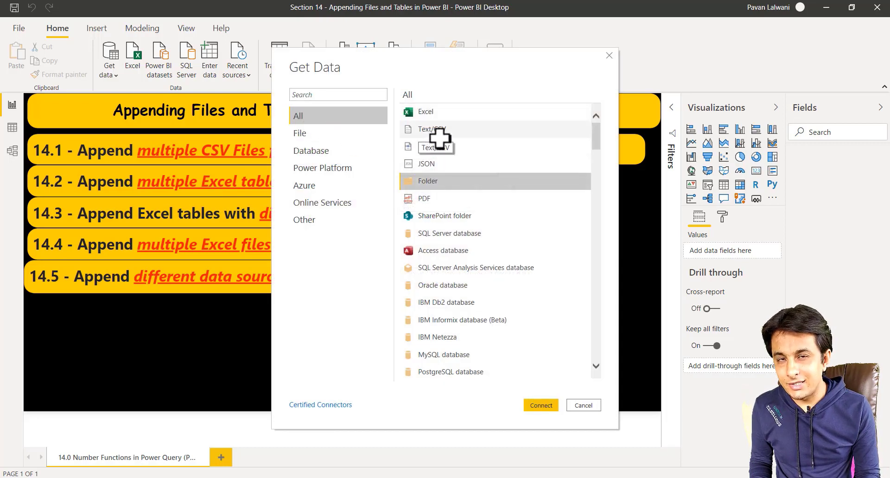
{"action": "mouse_move", "coordinate": [444, 181]}
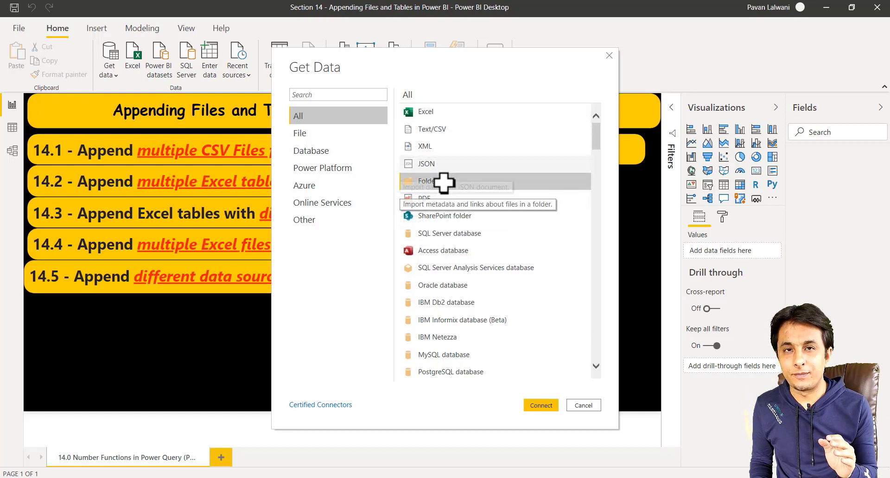